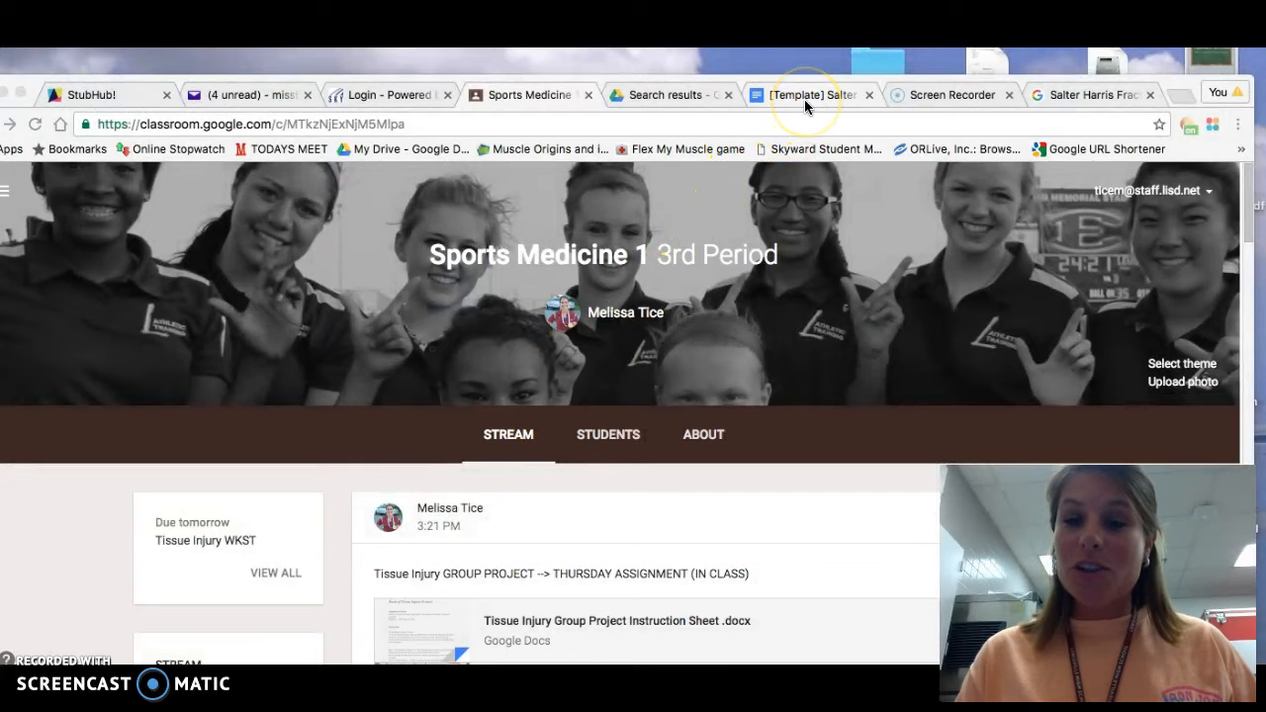
Review the Salter Harris template's table, then return to the Drive Salter Harris search results
click(811, 94)
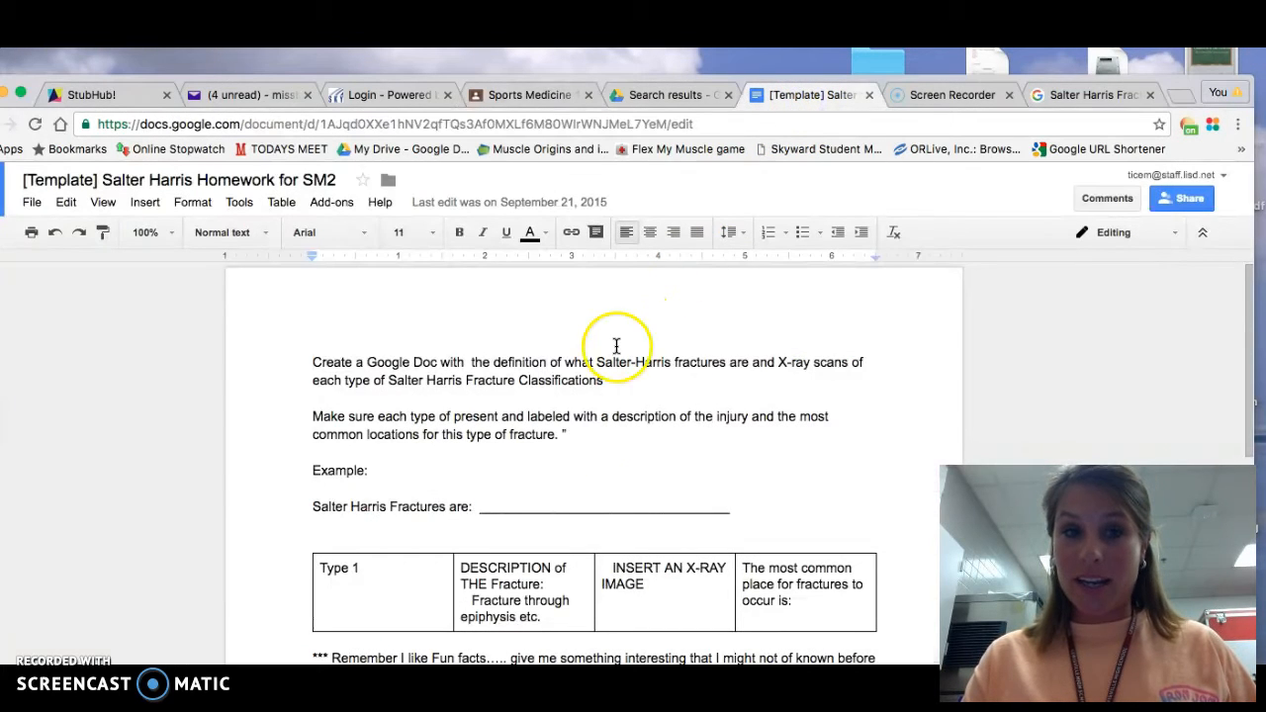
mouse_move(578, 445)
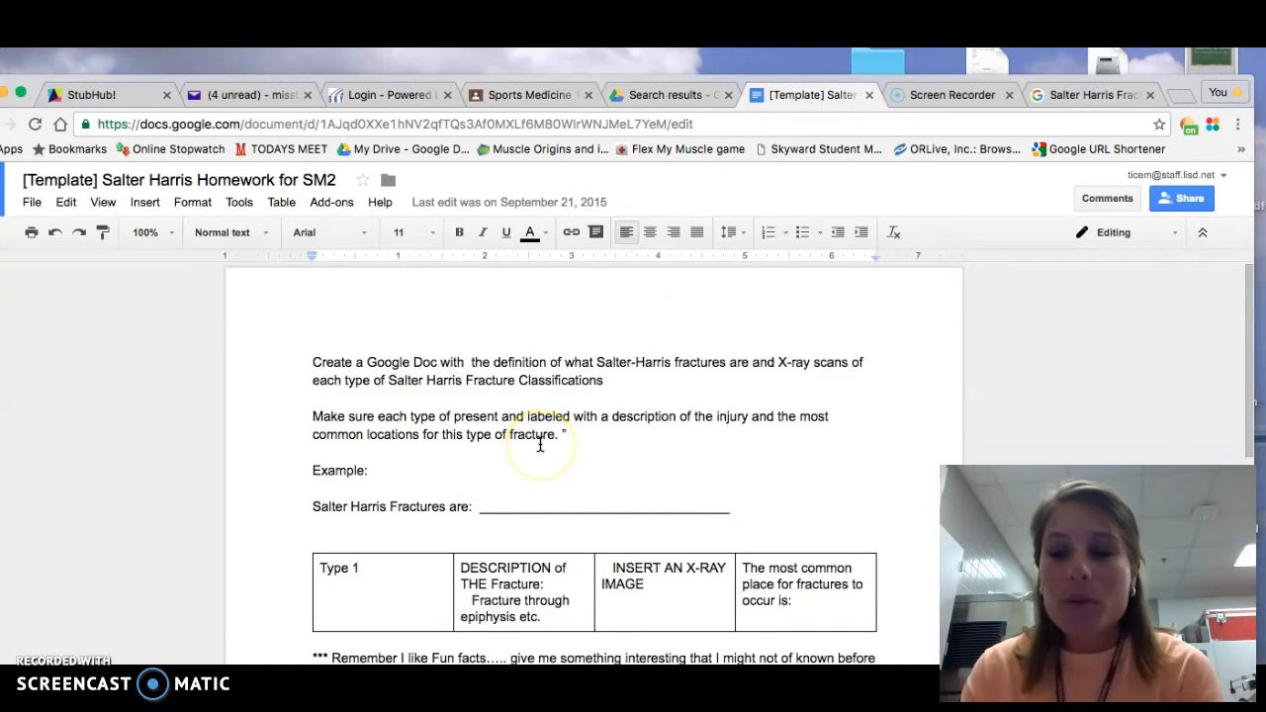
scroll(down, 3)
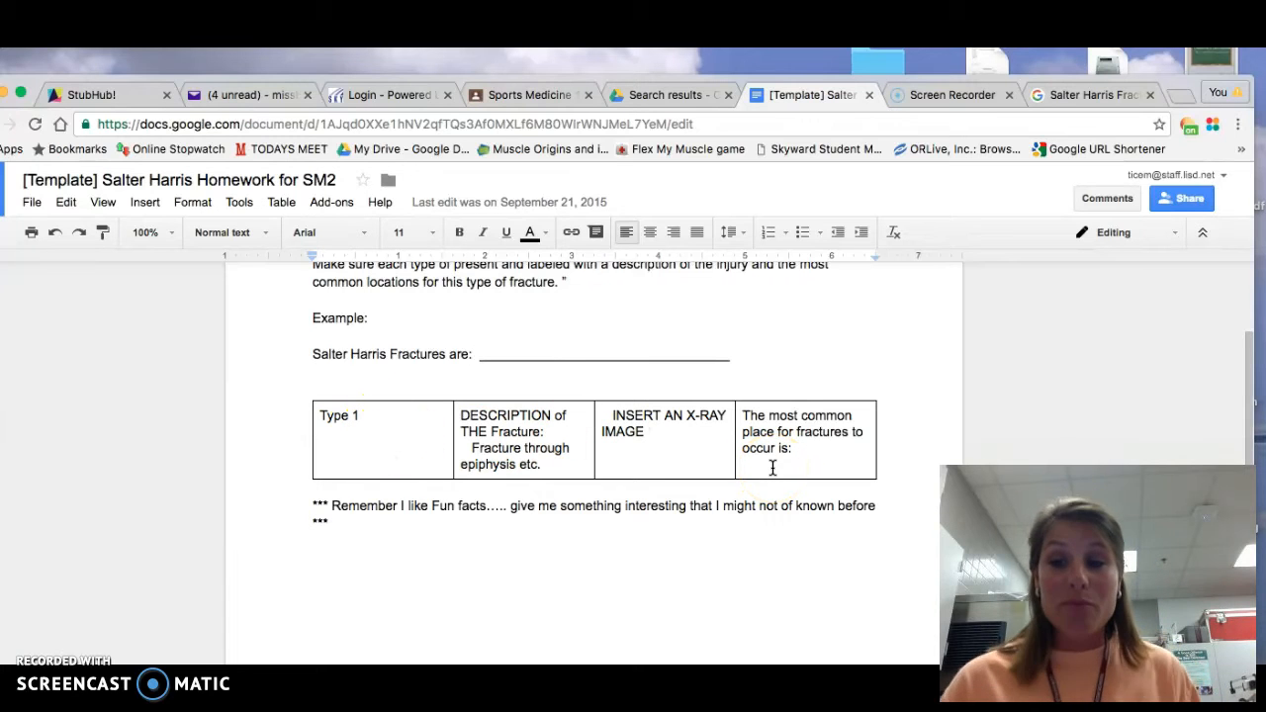
click(388, 445)
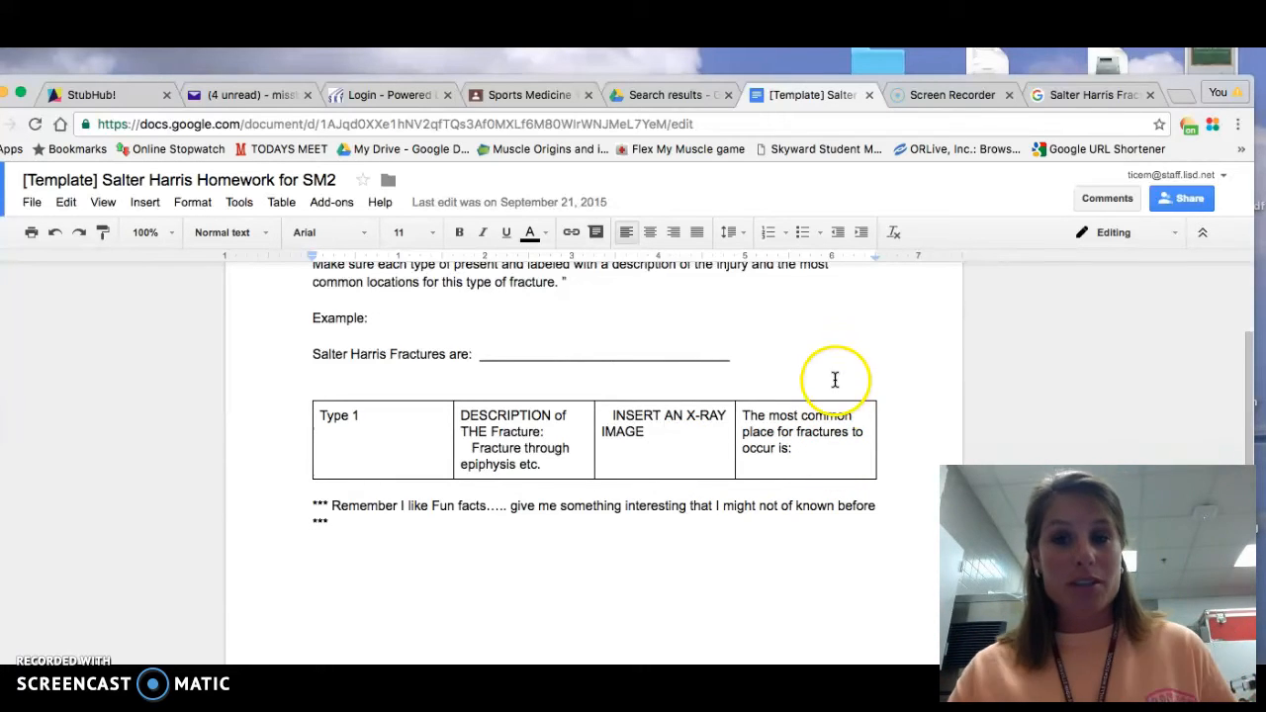
click(666, 94)
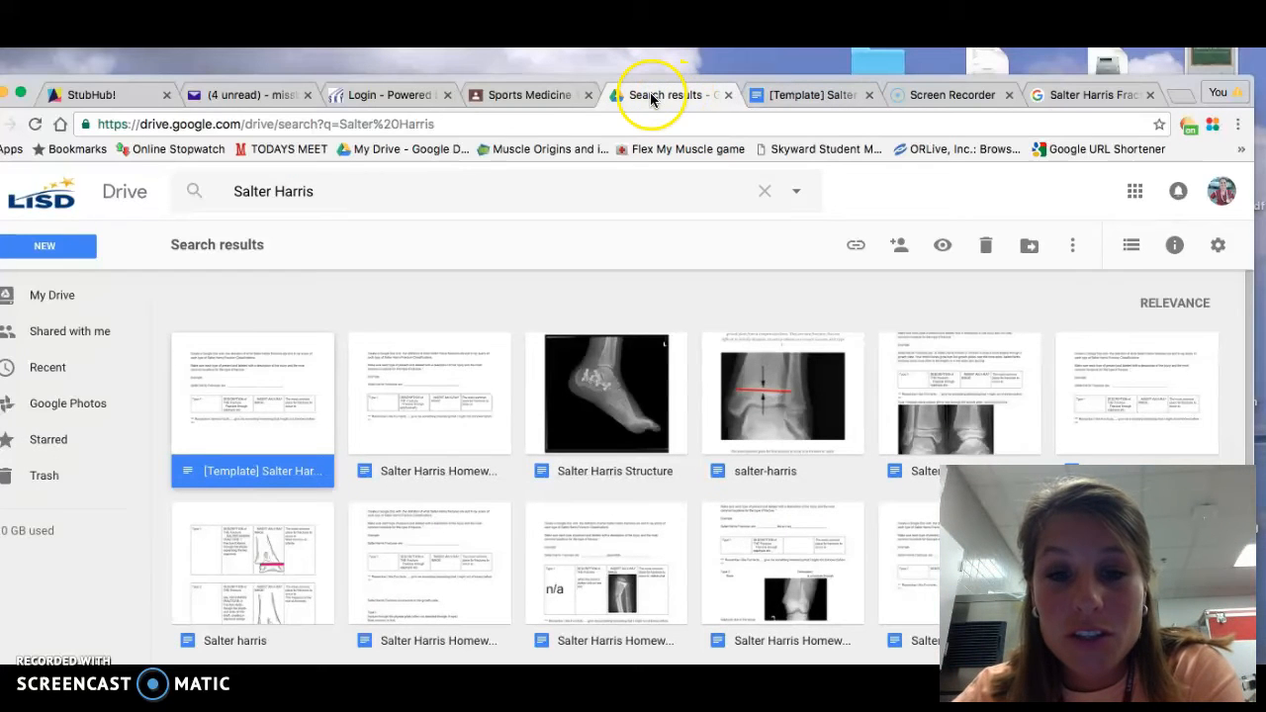
mouse_move(944, 94)
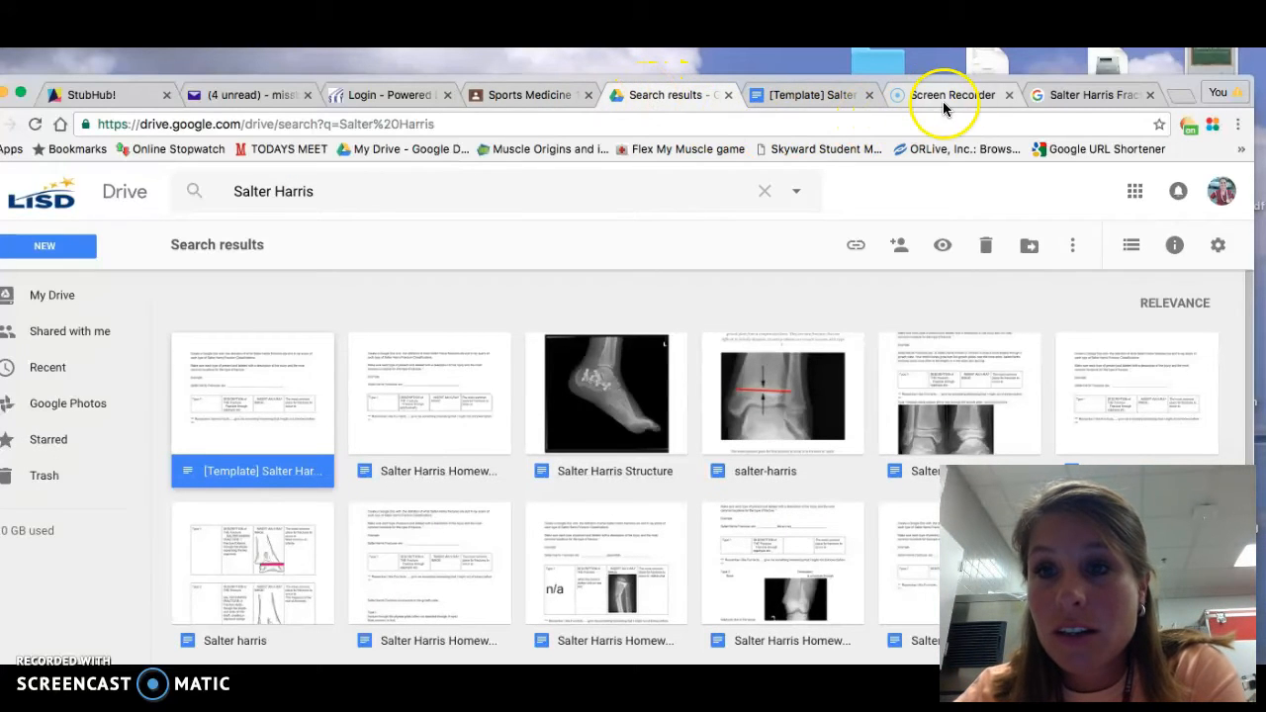
Switch to the 'Salter Harris Fractures - X Rays' results and scroll to the X-ray images
click(1088, 94)
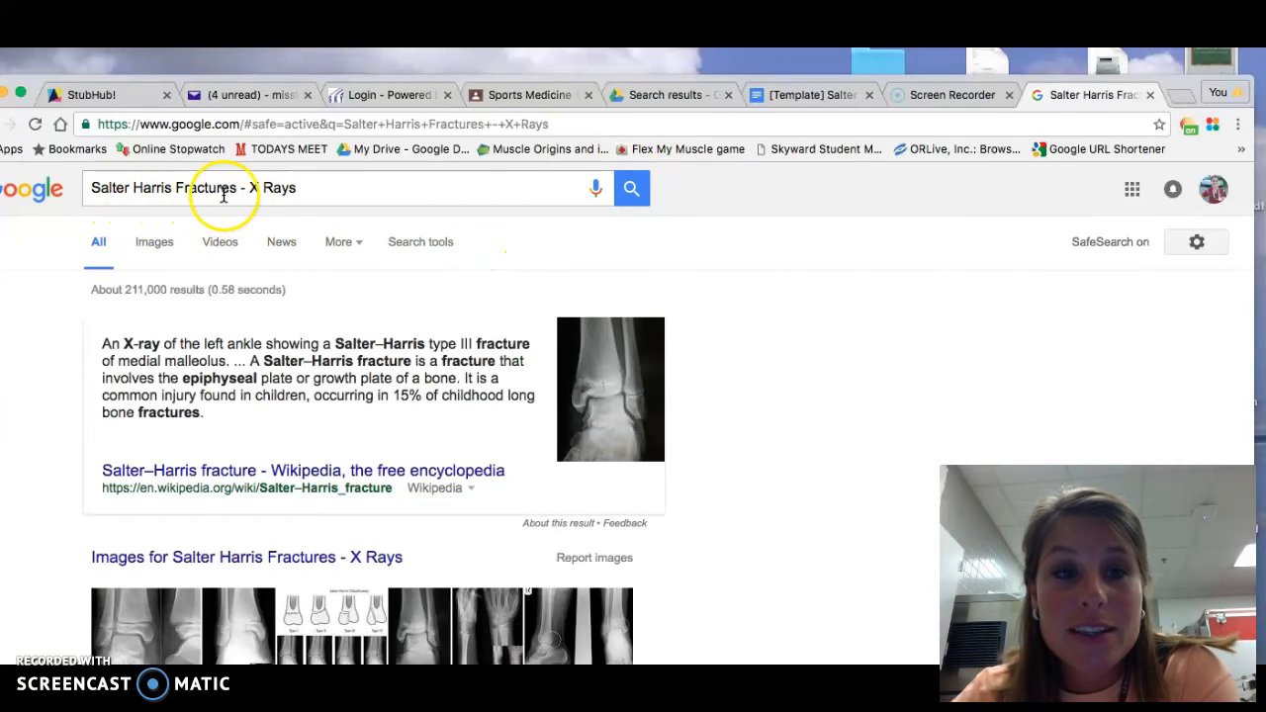
mouse_move(287, 188)
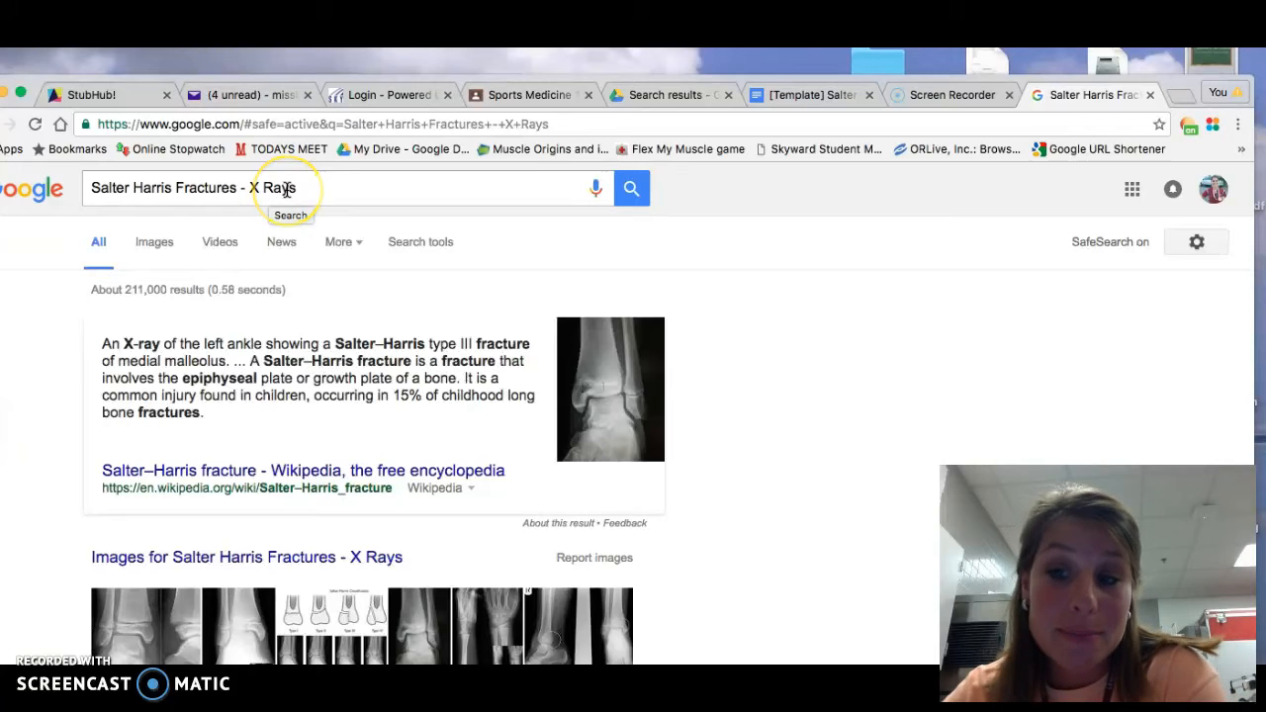
scroll(down, 3)
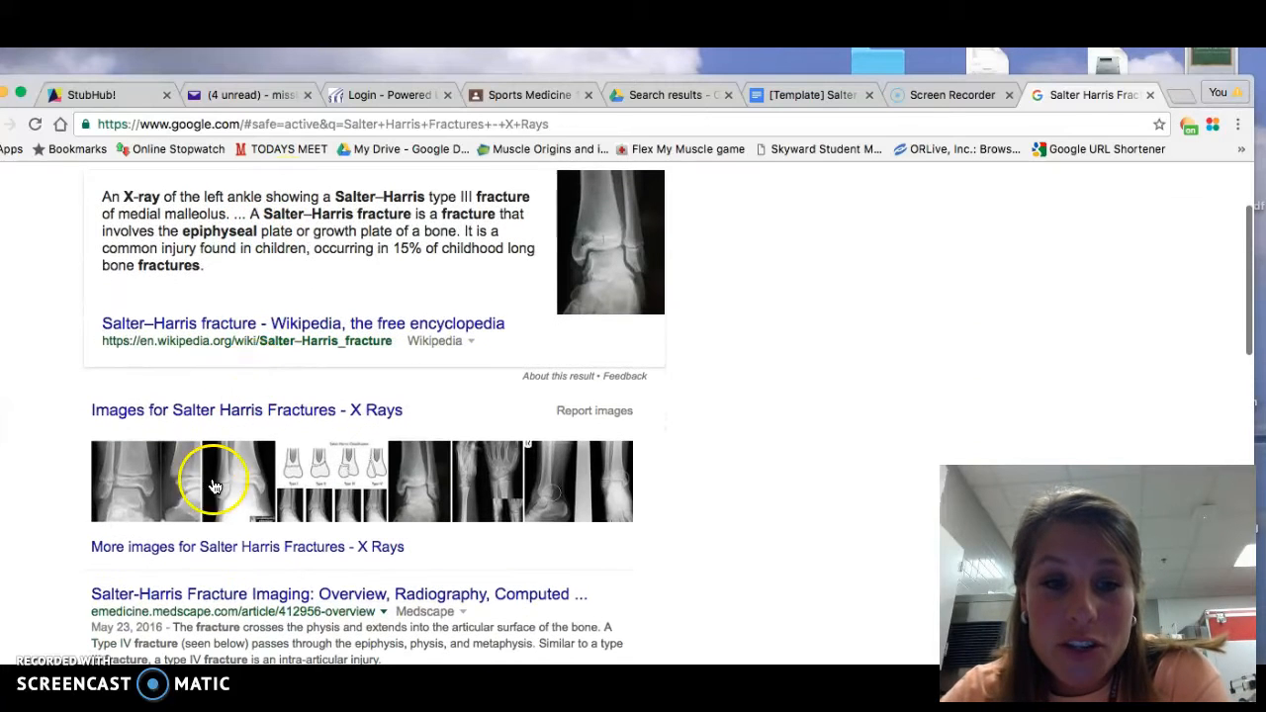
mouse_move(336, 551)
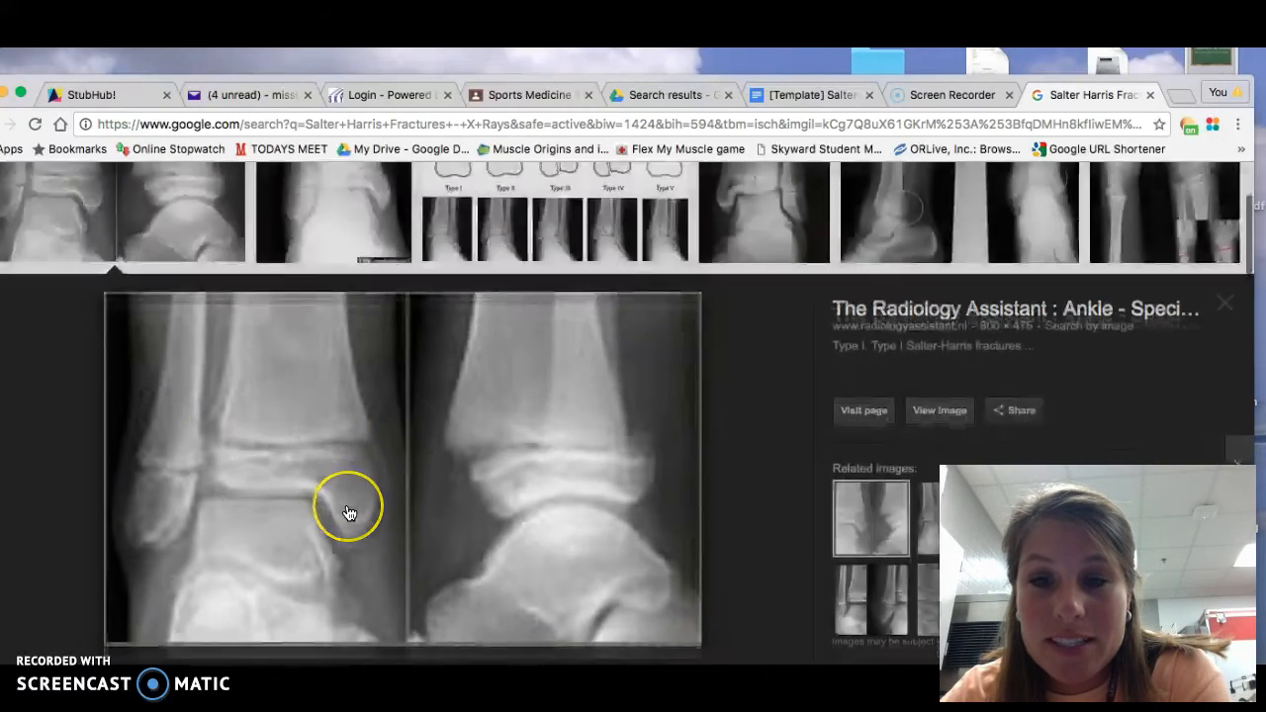
Scroll past the ankle X-ray preview and reopen the [Template] Salter Harris tab
scroll(down, 3)
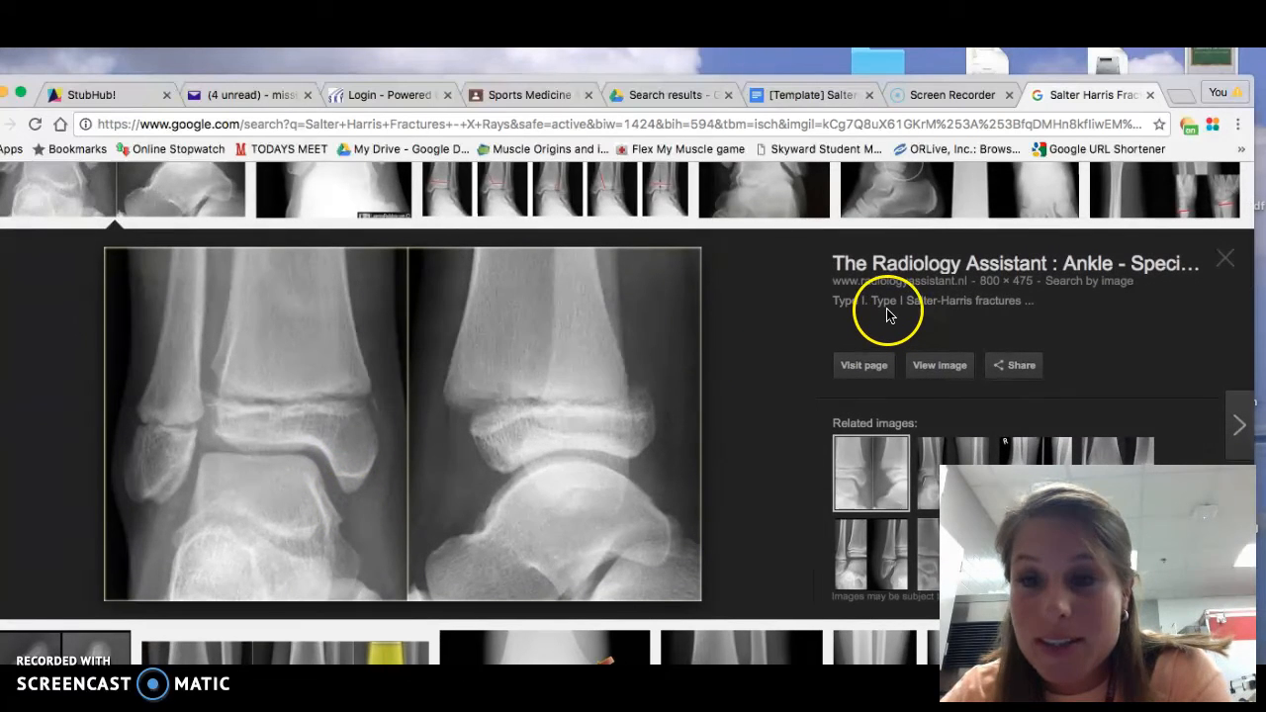
mouse_move(967, 319)
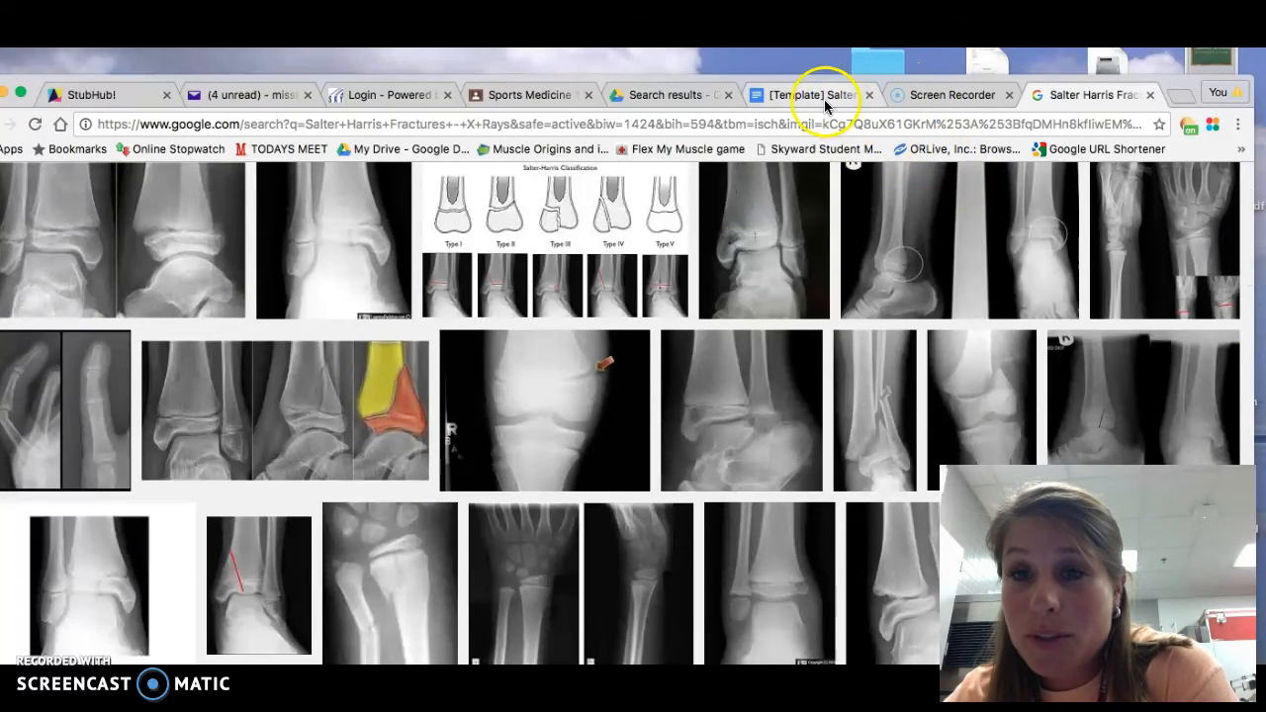
click(805, 94)
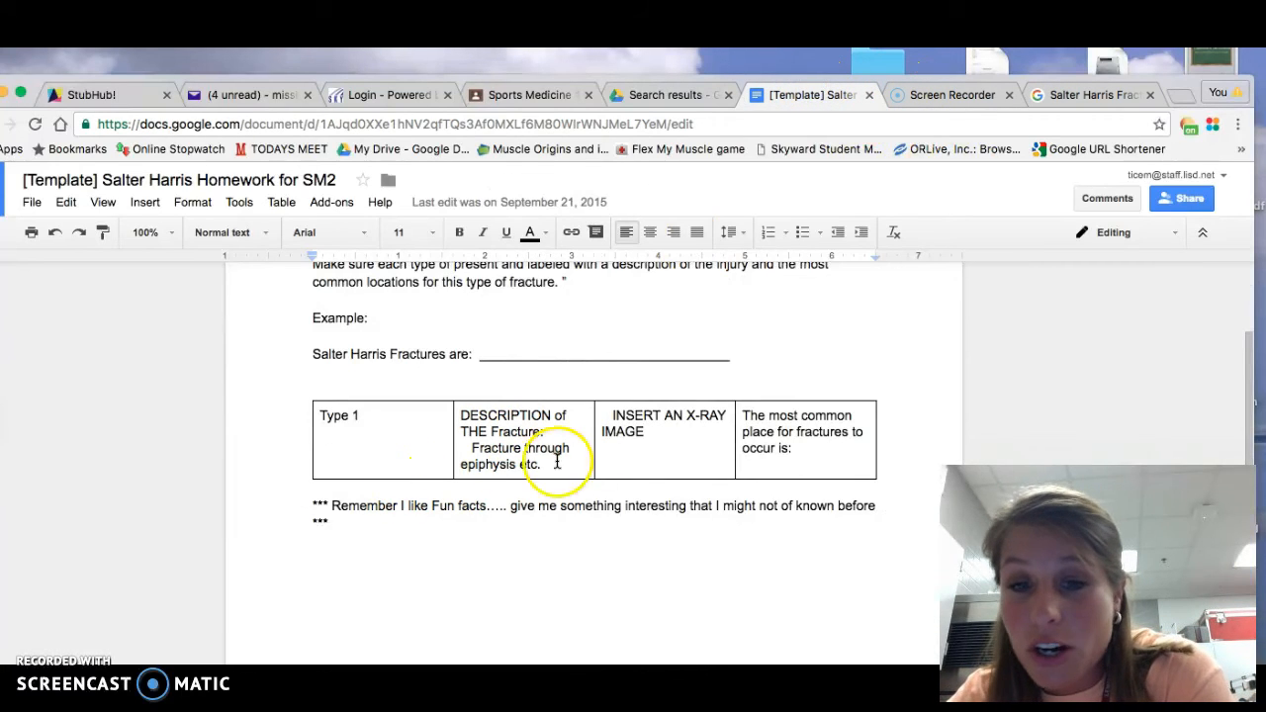